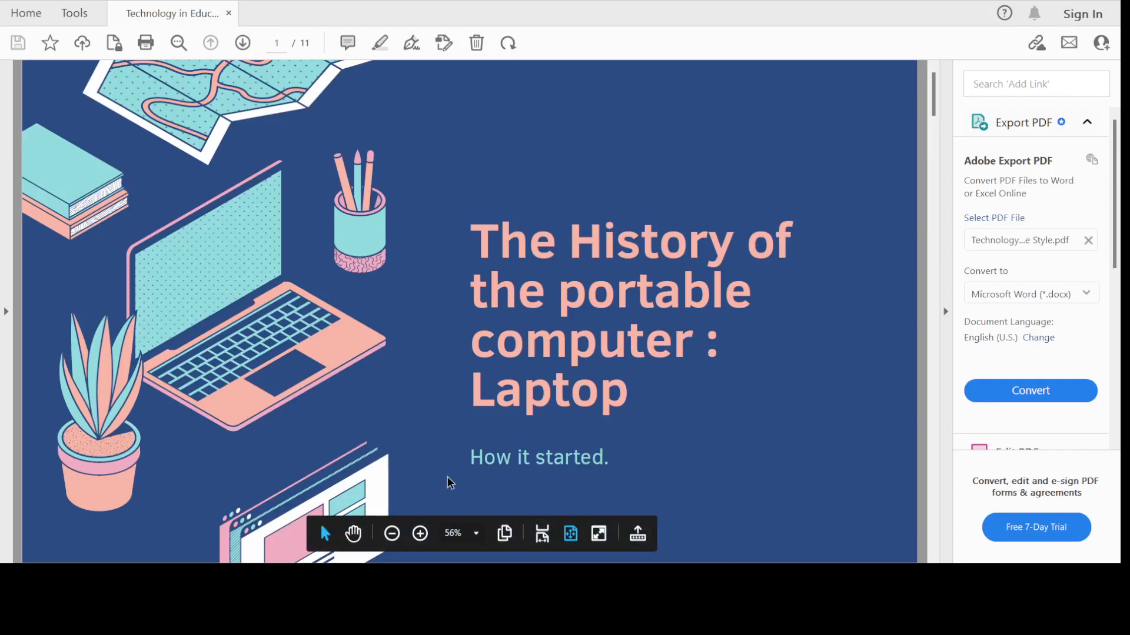
mouse_move(934, 265)
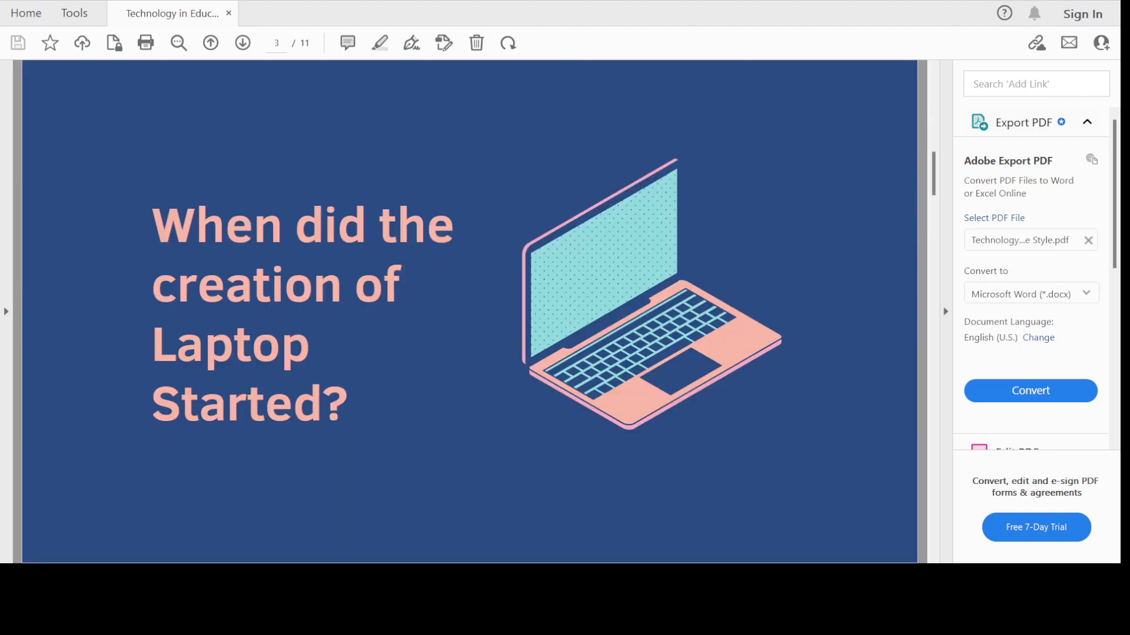
Step: Page past the 1975 IBM 5100 slide to the 1976 Dynabook slide on page 5
left_click(242, 42)
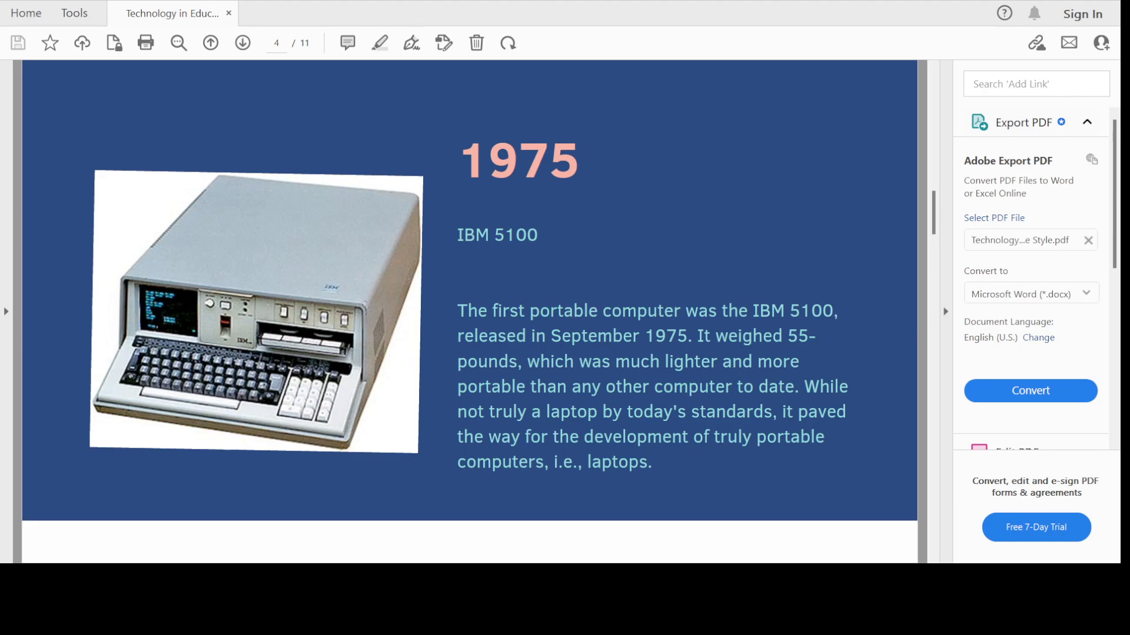
left_click(243, 43)
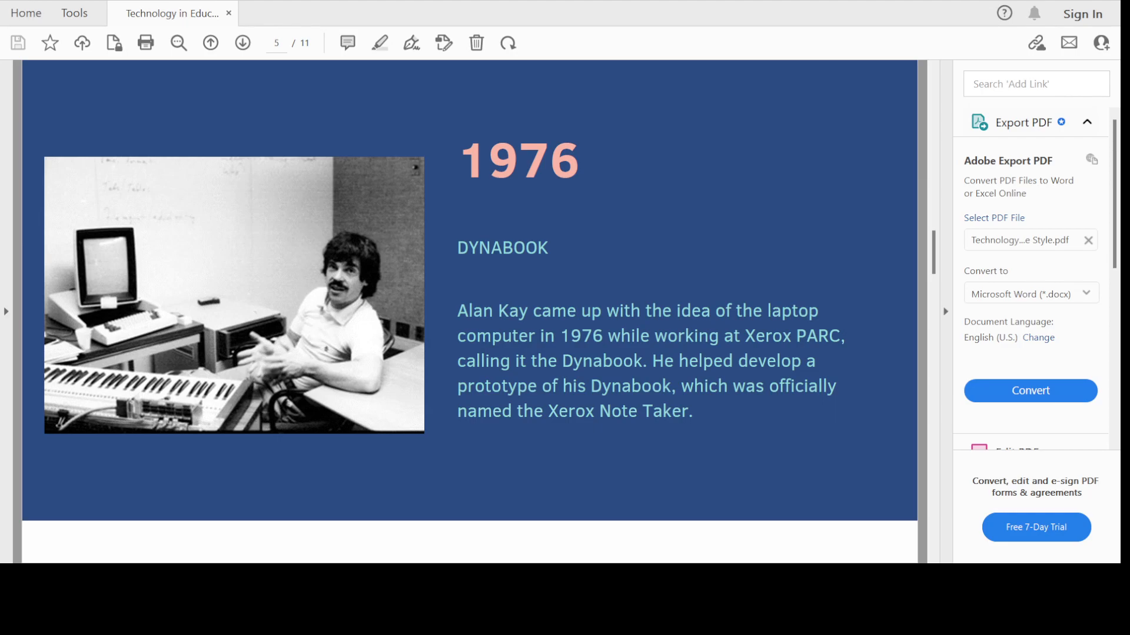
Step: Advance from the 1979 GRiD Compass slide onward to the 1983 TRS-80 Model 100 page
left_click(241, 42)
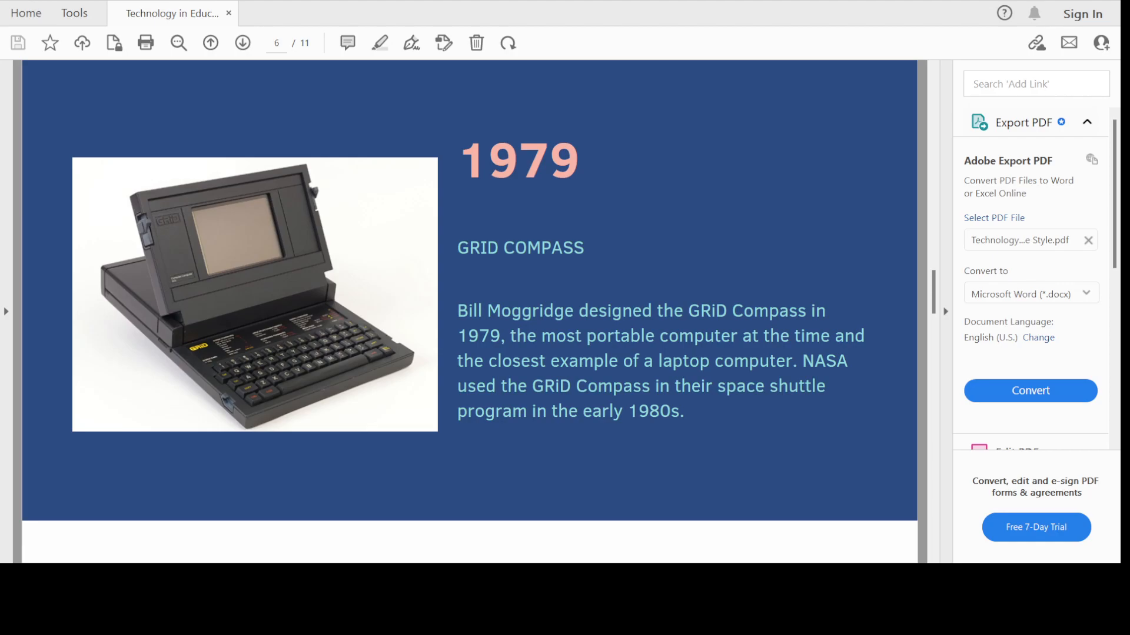
left_click(243, 42)
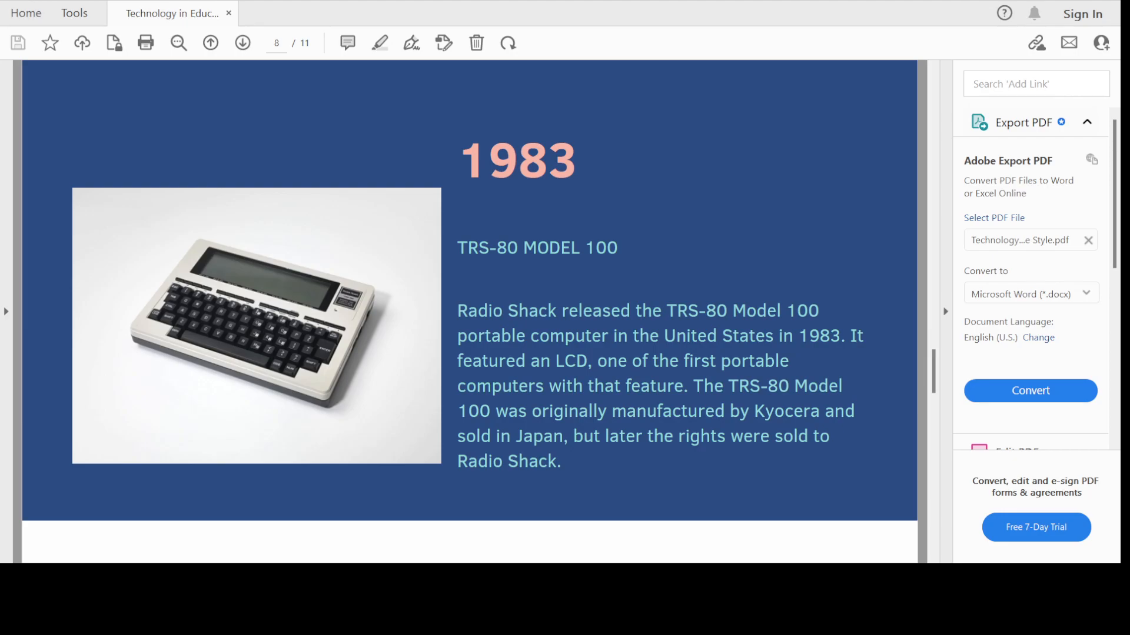
Step: Page through the 1984 Commodore SX-64 and 1986 PC Convertible slides to page 11
left_click(243, 43)
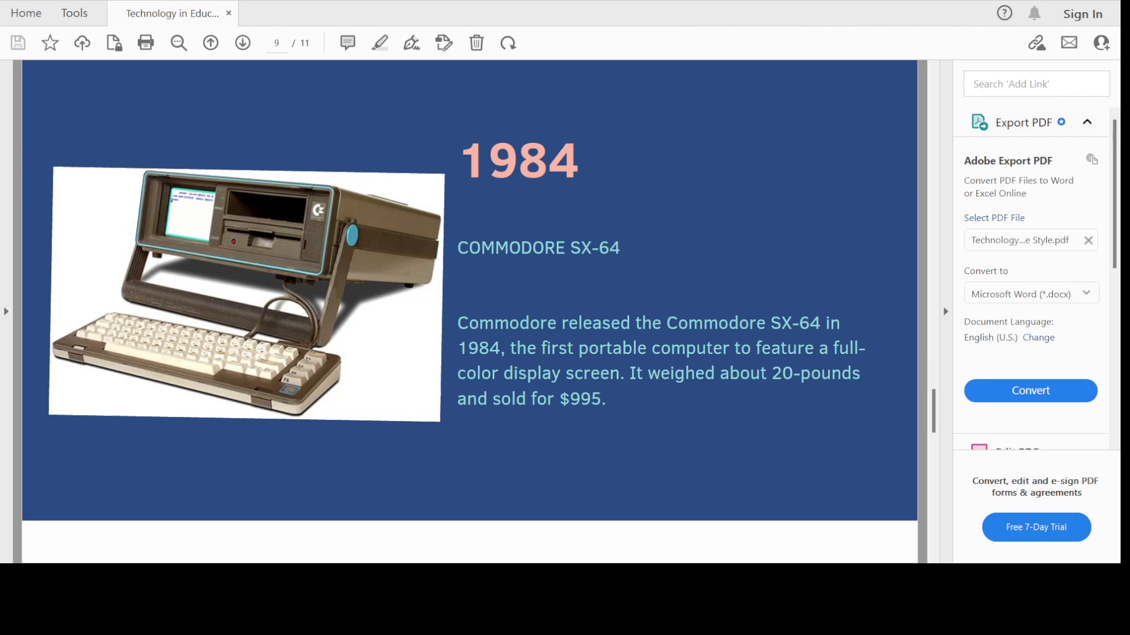
left_click(243, 43)
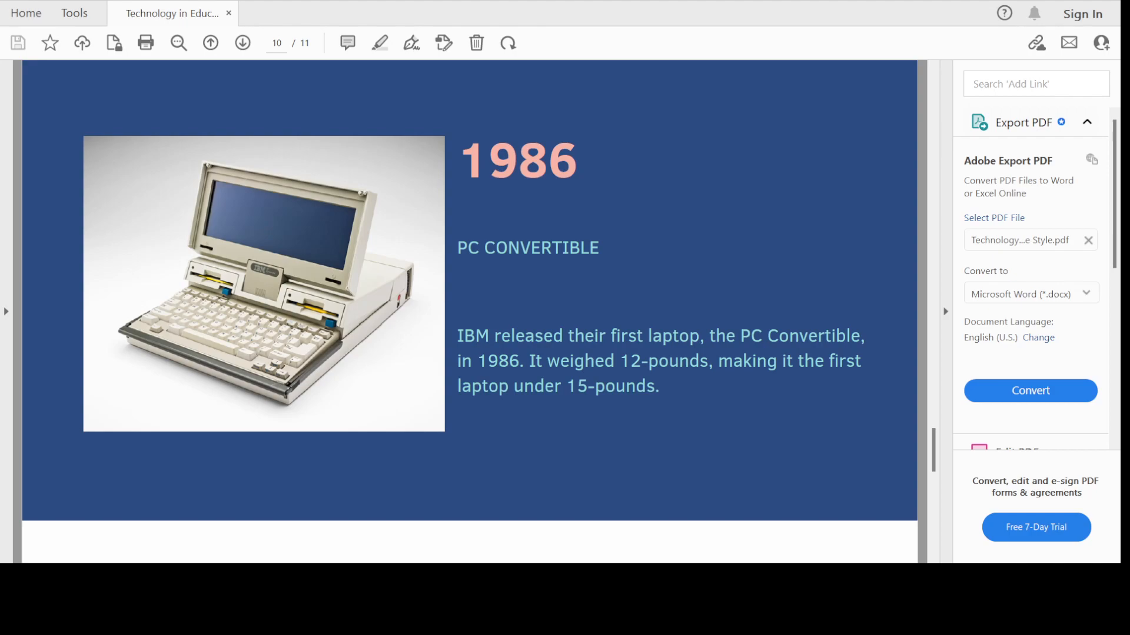
left_click(243, 42)
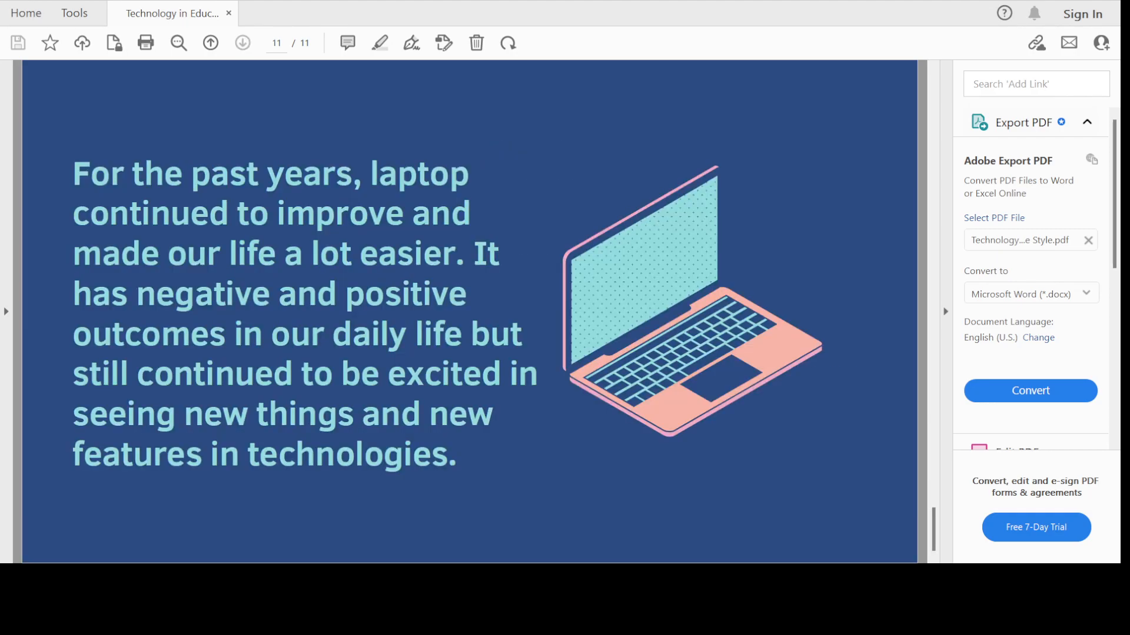